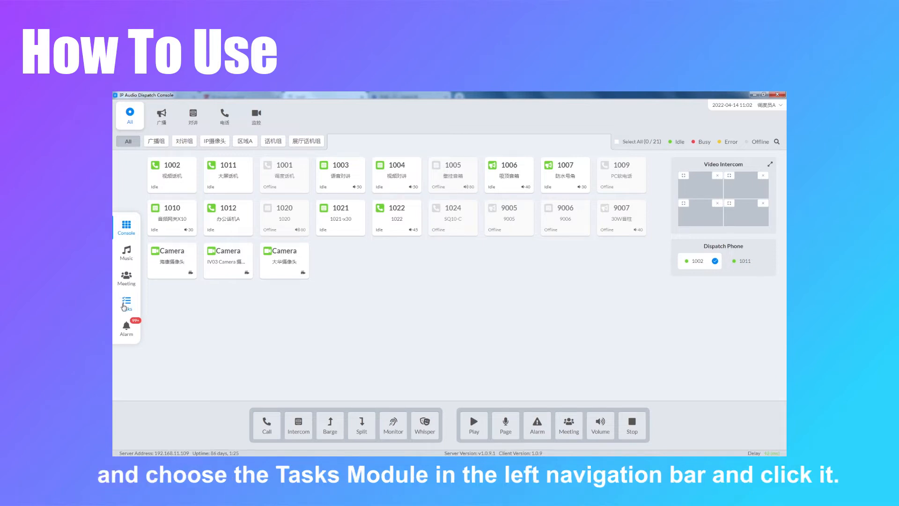
Show the Tasks module with its list of saved dial-number tasks
left_click(125, 304)
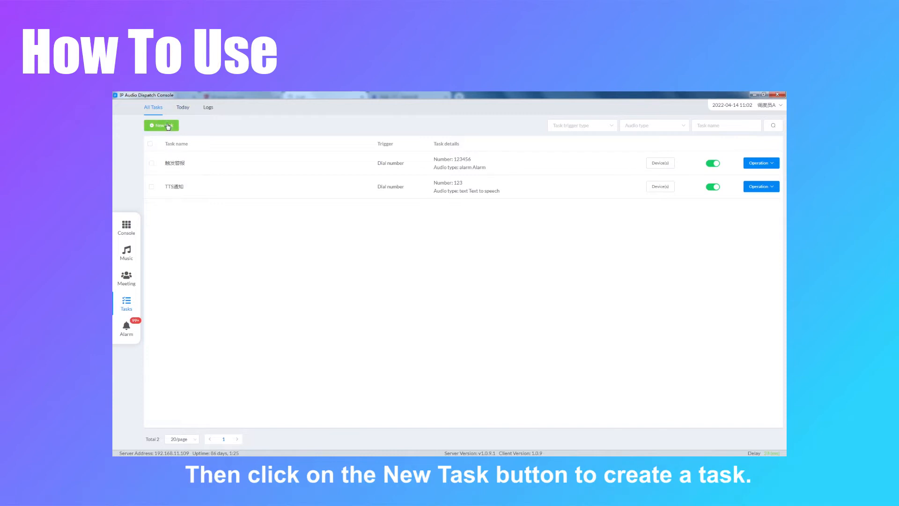
Start a new task, name it, and set its trigger to Dial number
left_click(161, 125)
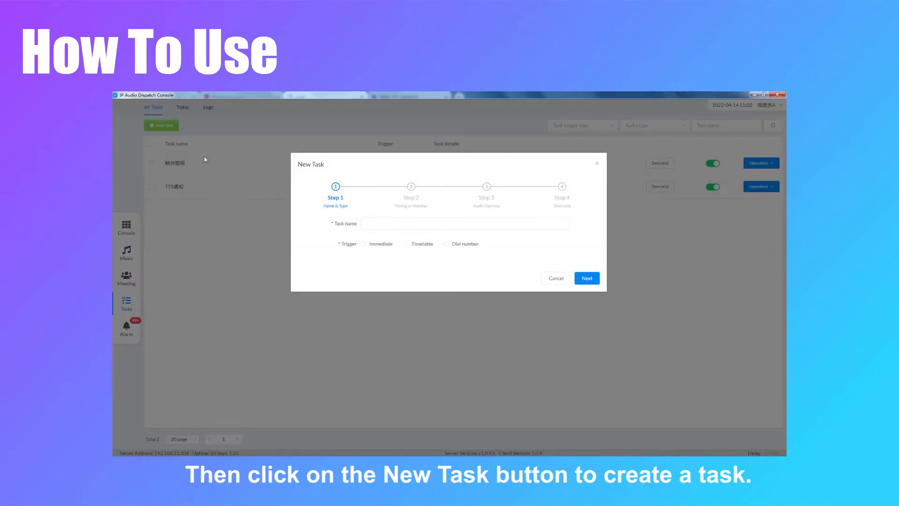
left_click(464, 223)
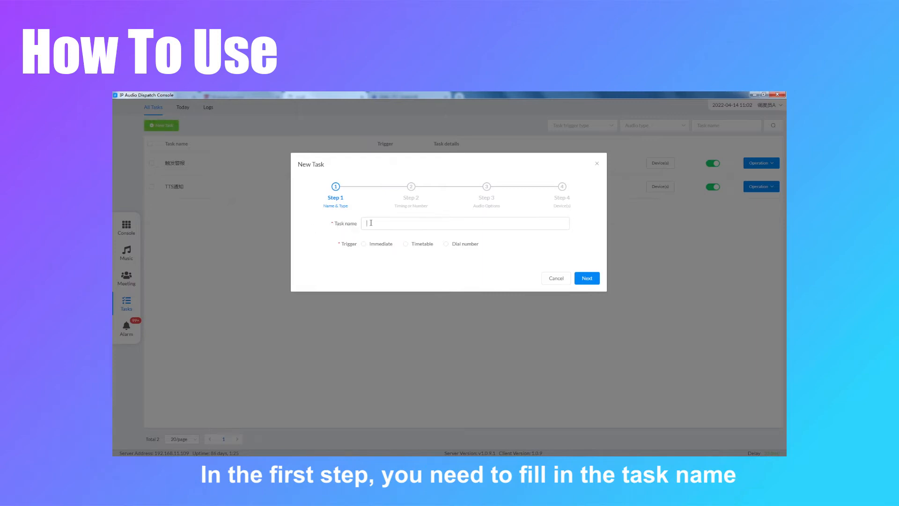
type("a")
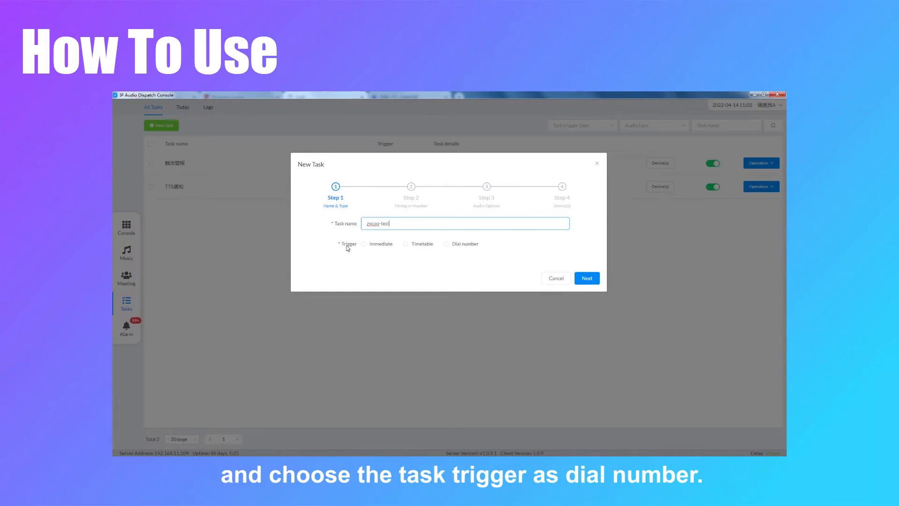
mouse_move(346, 249)
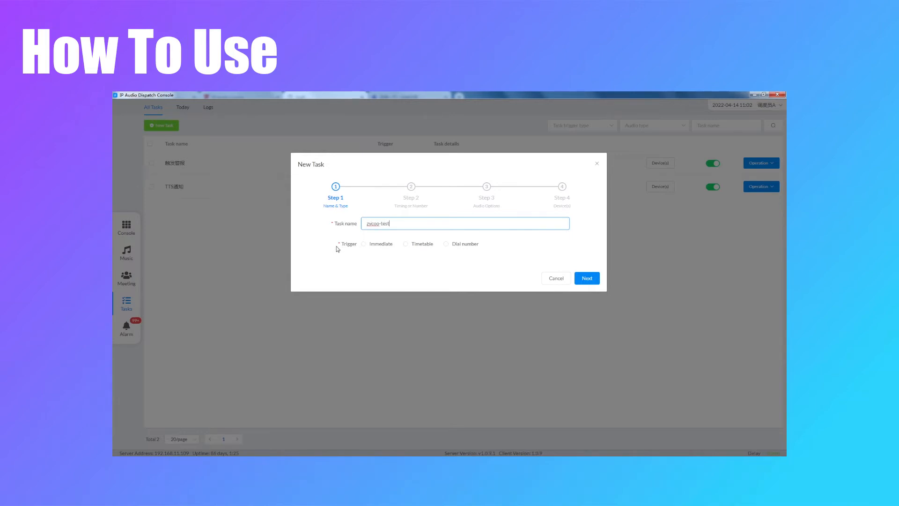
left_click(446, 243)
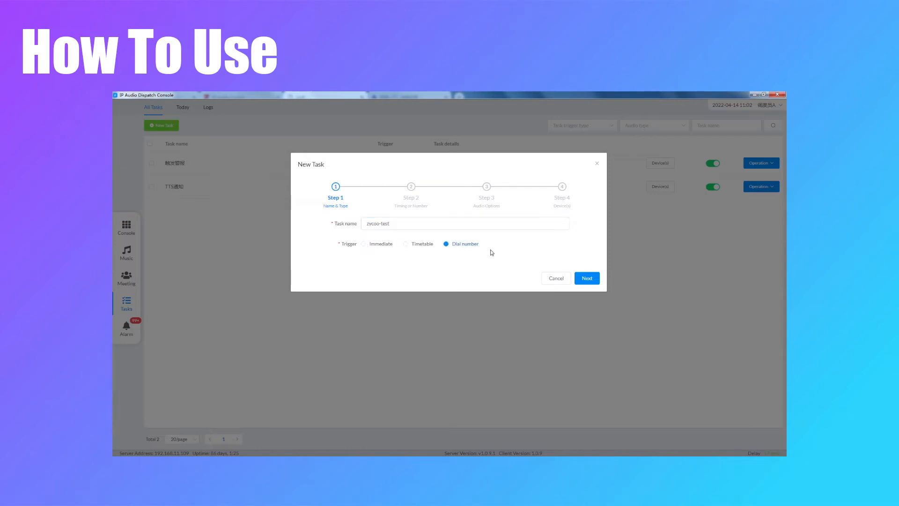
left_click(586, 278)
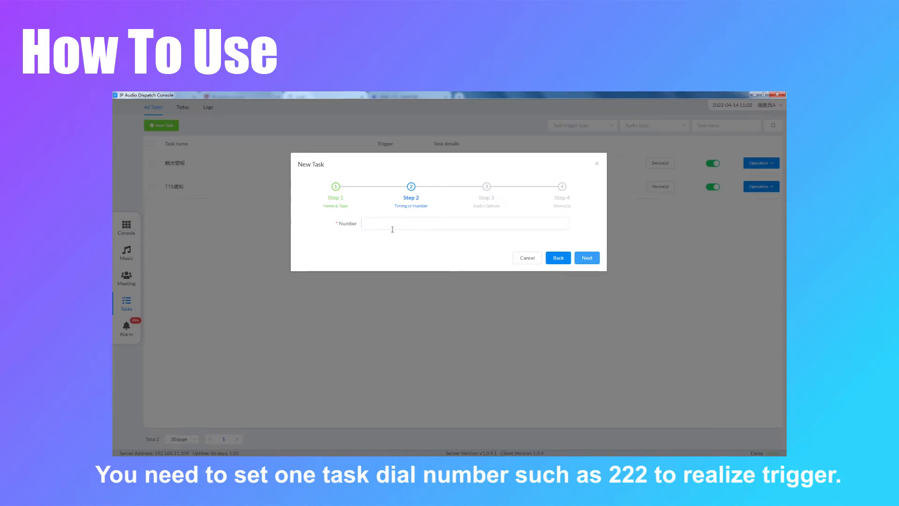
Set the trigger number to 222 and continue to the audio step
type("2")
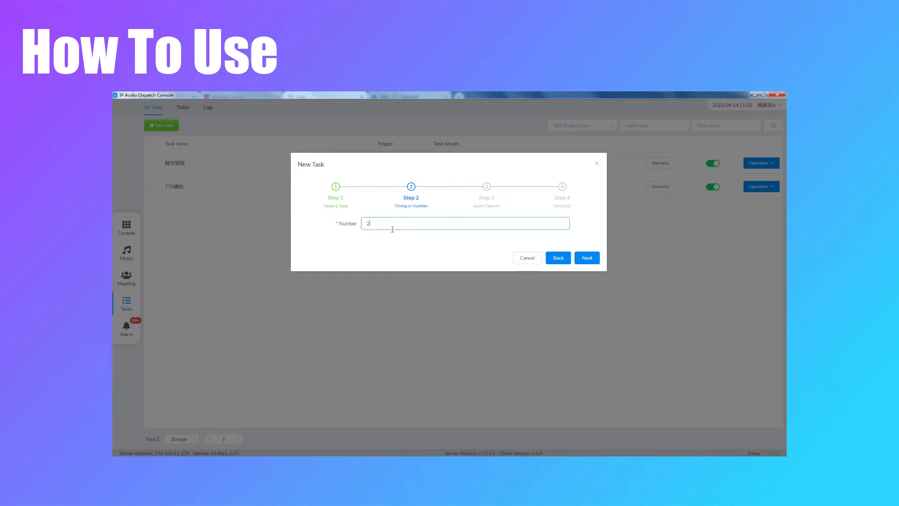
type("22")
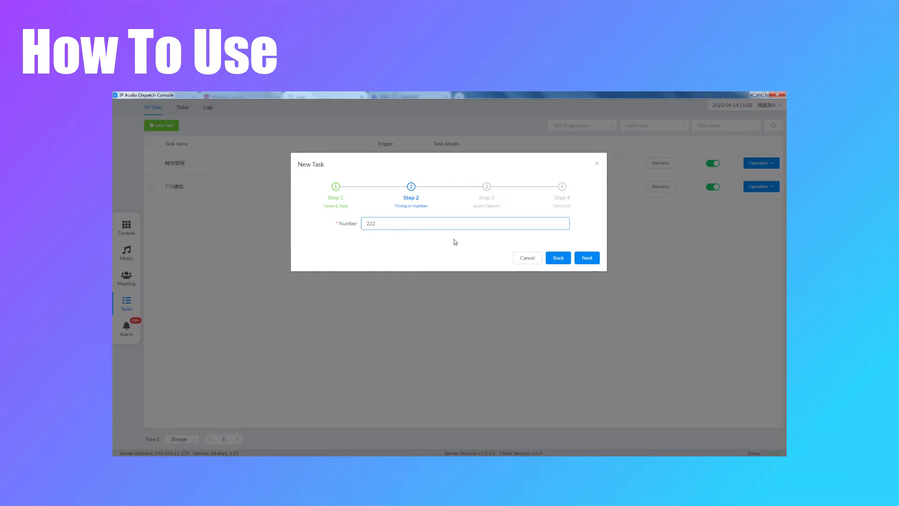
left_click(586, 257)
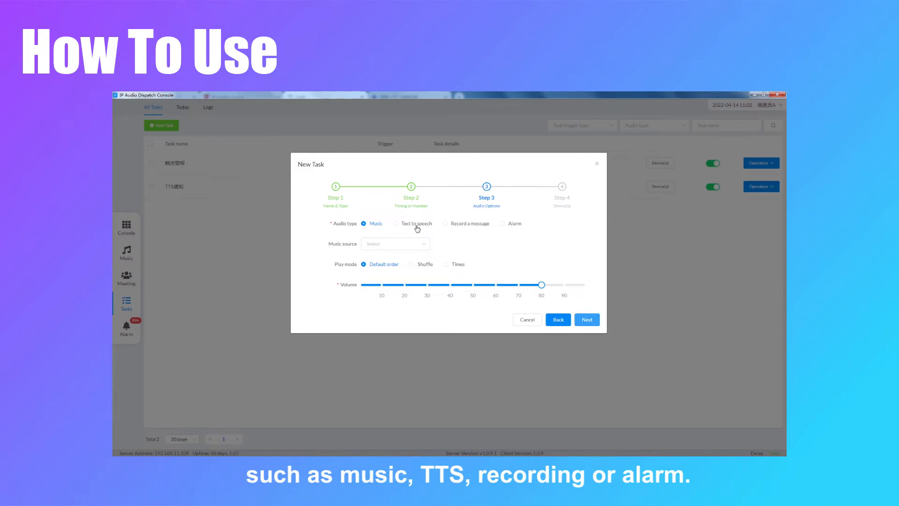
Choose Alarm audio type with the Fire sound at volume 30 and continue to devices
left_click(395, 224)
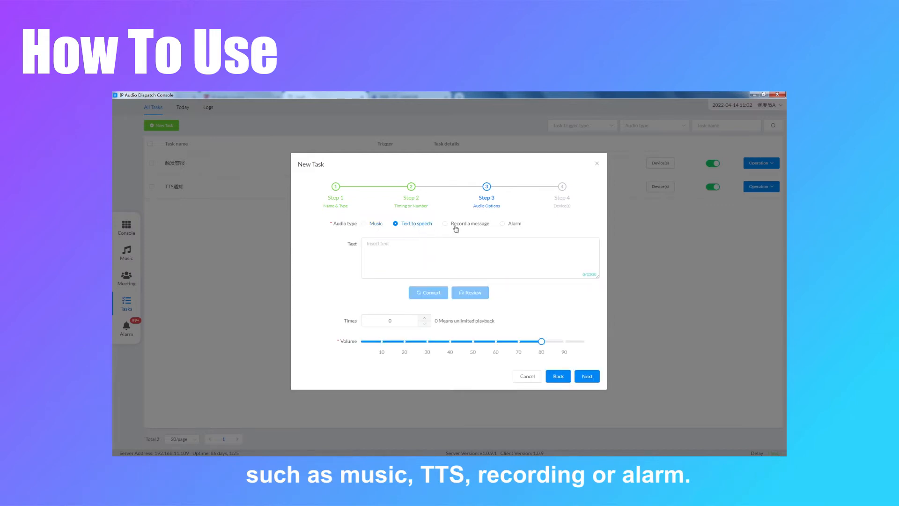
left_click(446, 223)
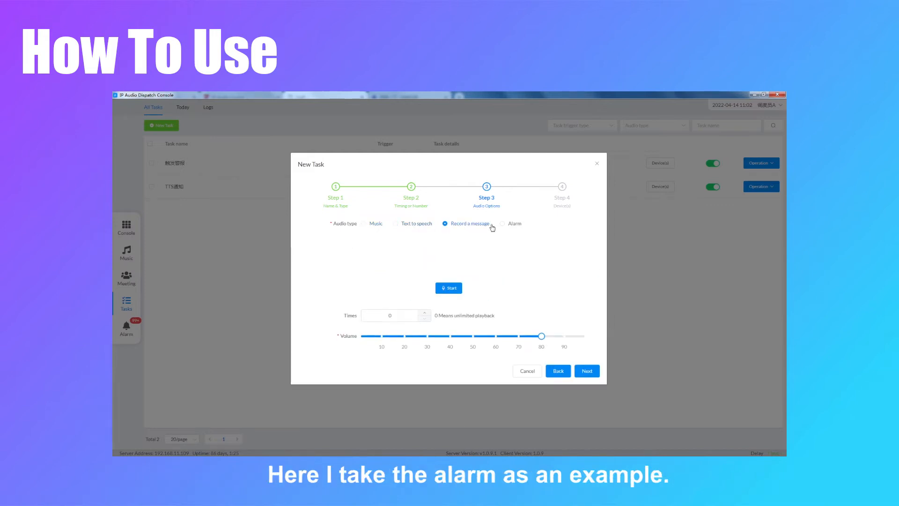
left_click(502, 223)
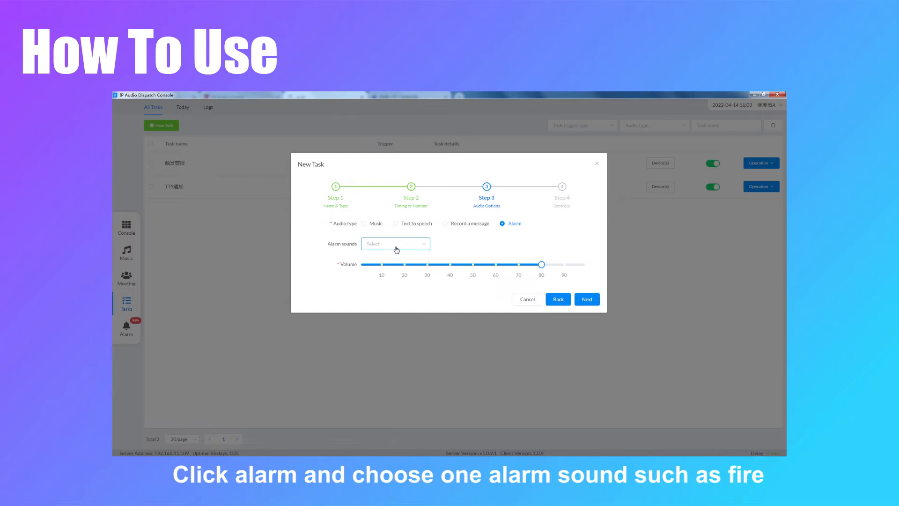
left_click(395, 243)
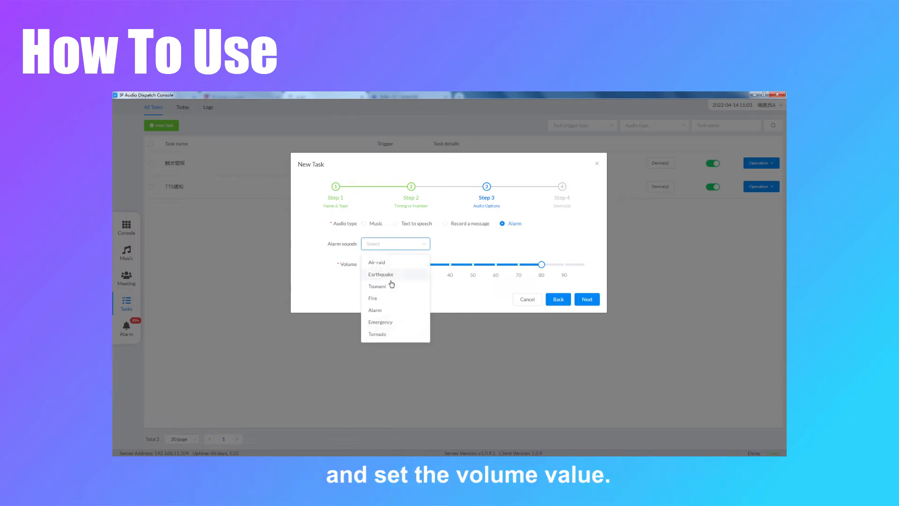
left_click(373, 297)
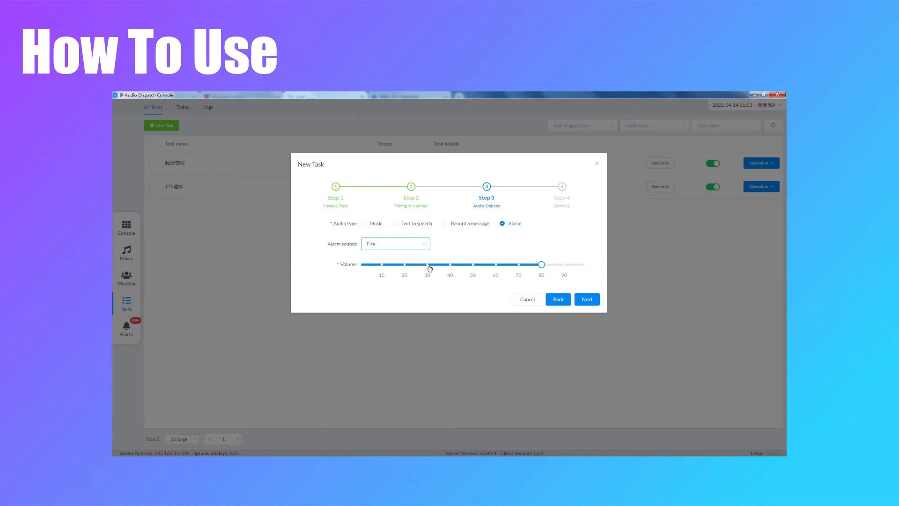
left_click_drag(542, 264, 427, 264)
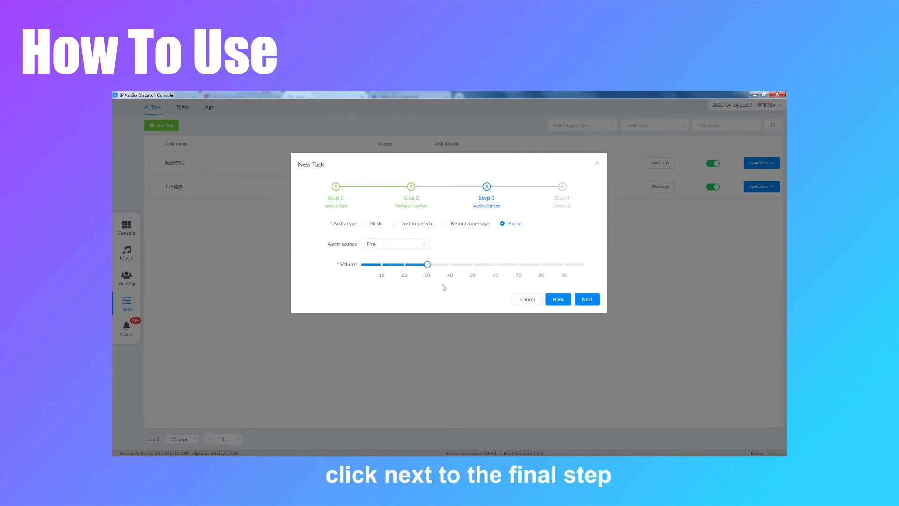
left_click(586, 299)
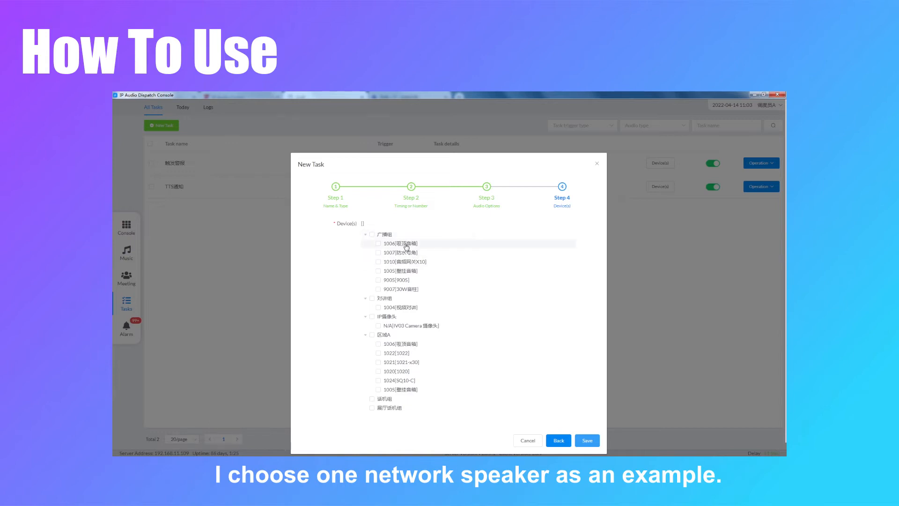
Tick device 1006 as the speaker the alarm task plays on
left_click(377, 244)
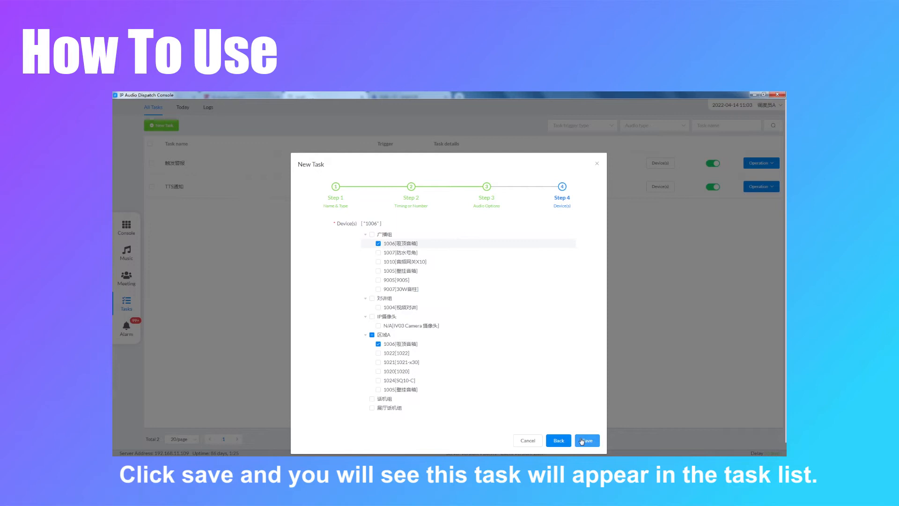
left_click(586, 440)
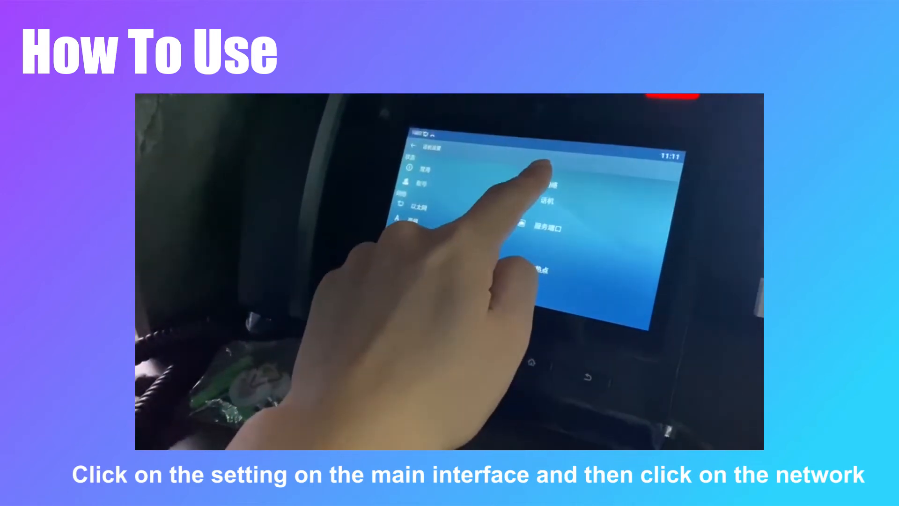
Show the phone's Network settings to read its IP address
left_click(545, 201)
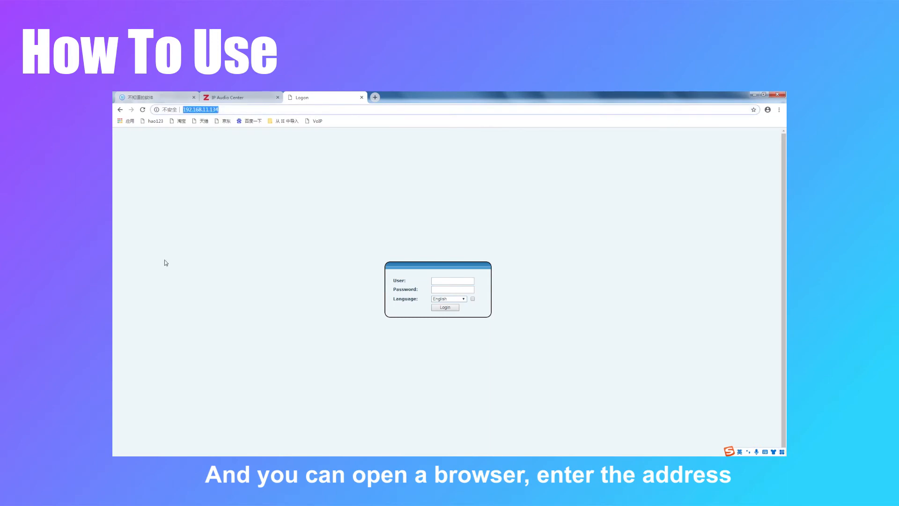
Log in to the phone web GUI as admin and go to Function Key settings
left_click(452, 280)
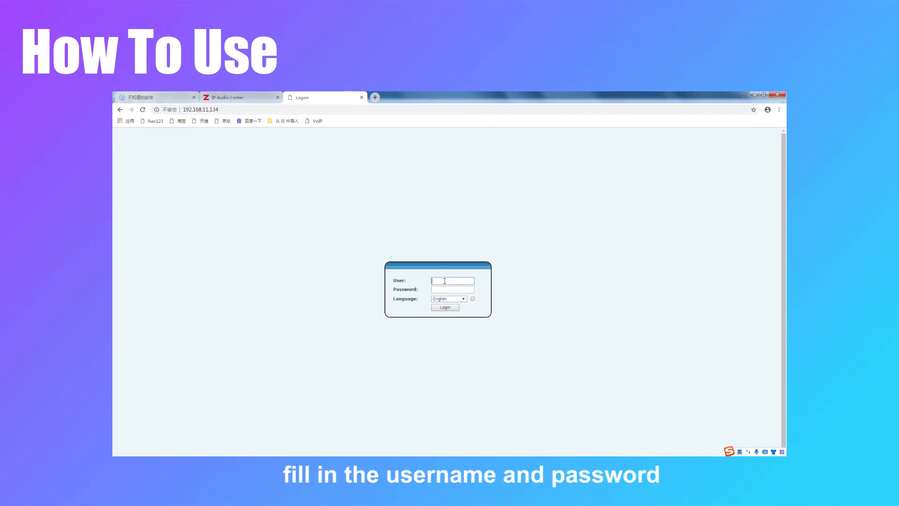
type("admin")
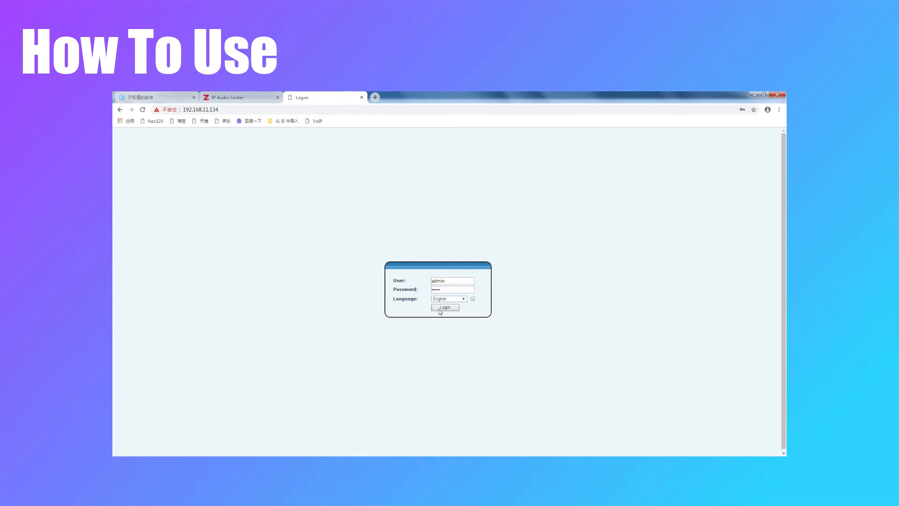
left_click(444, 307)
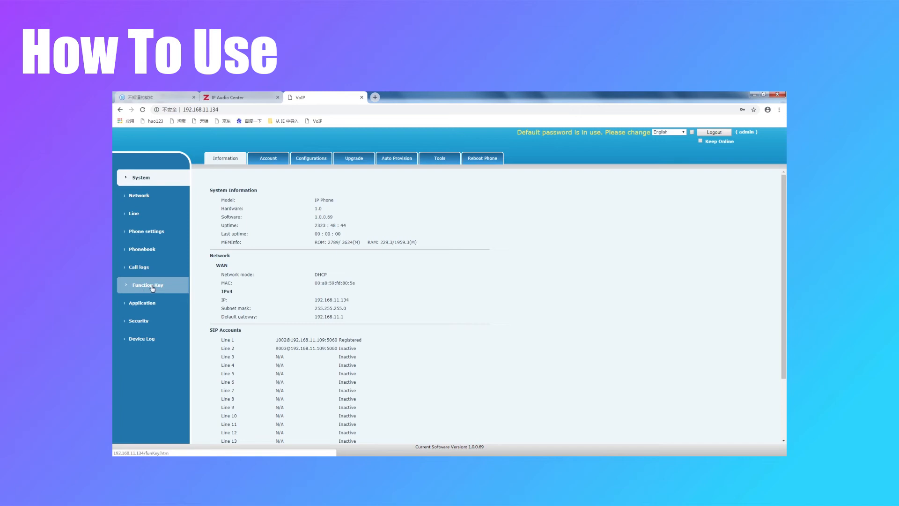
left_click(147, 284)
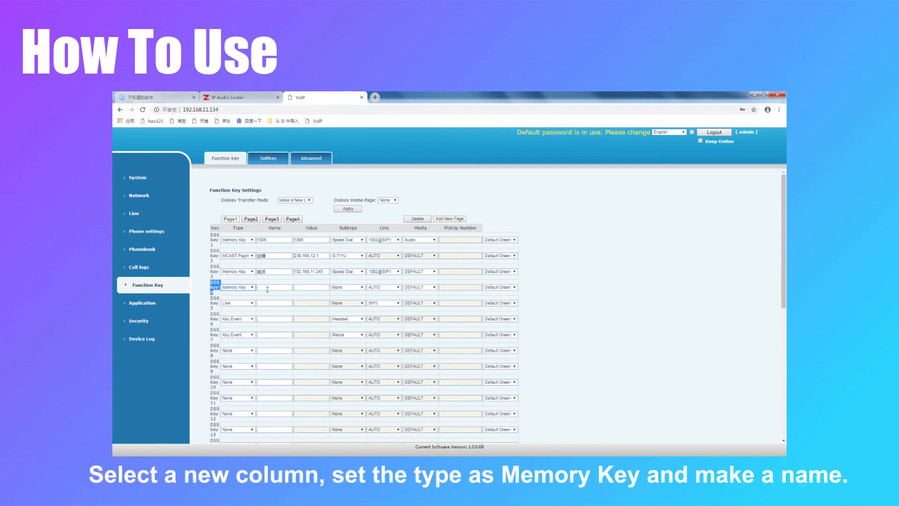
Name DSS Key 4 'test' with value *11222
type("test")
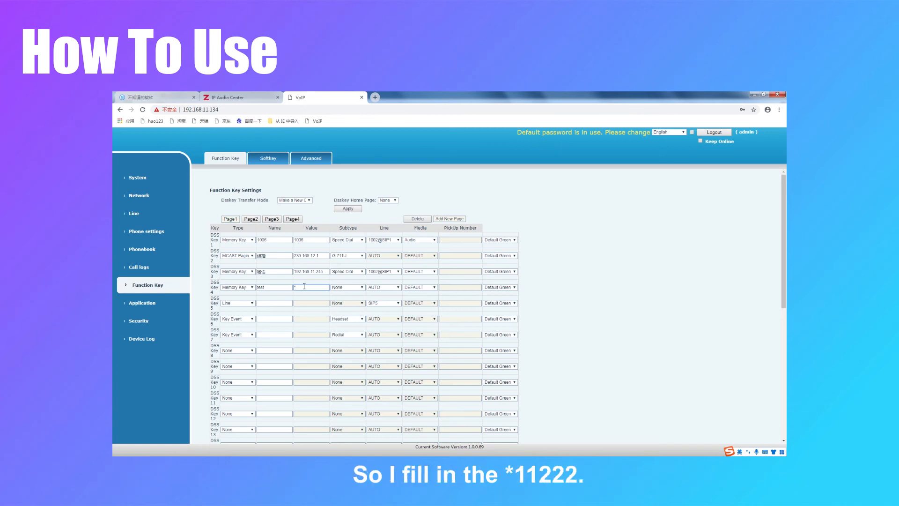
type("*11")
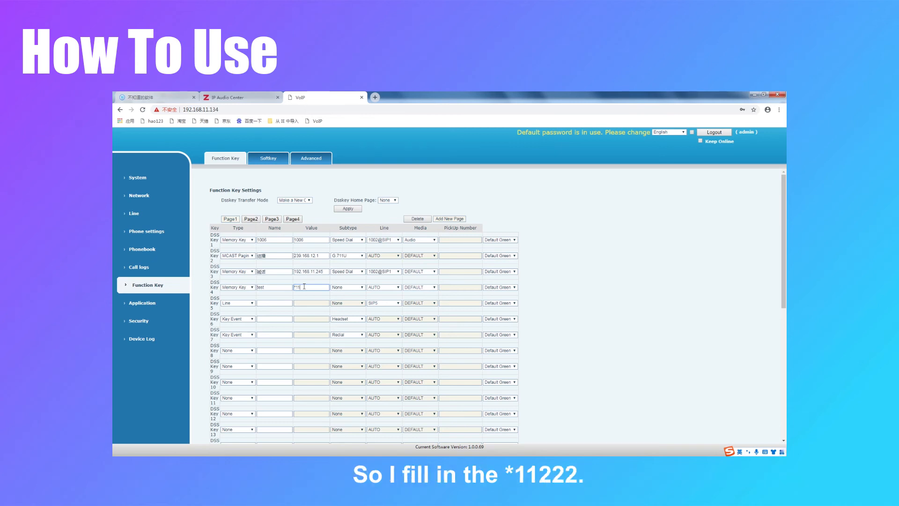
type("*11222")
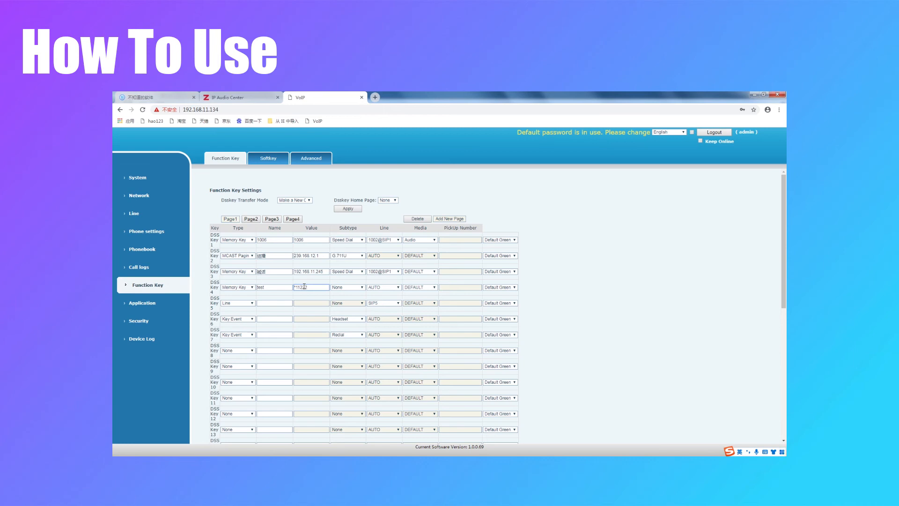
mouse_move(348, 289)
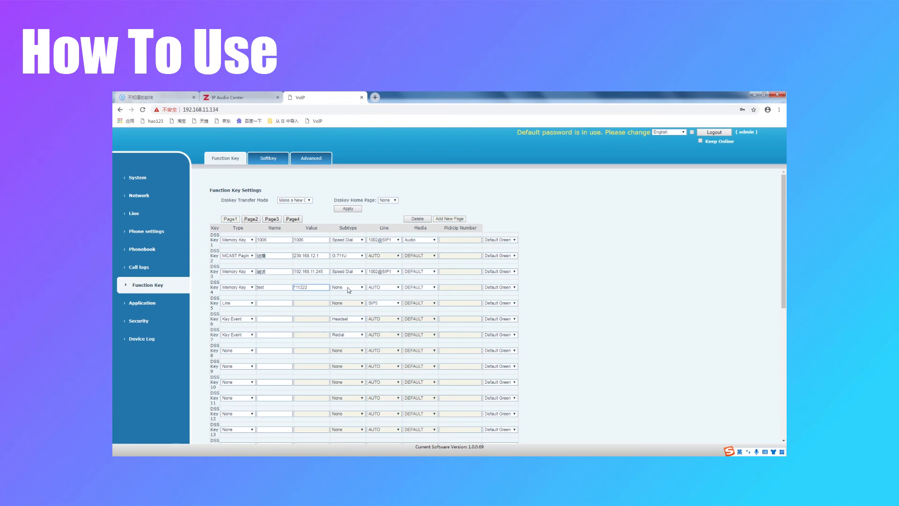
Set the key to Speed Dial on line 1002@SIP1 with Audio media
left_click(346, 287)
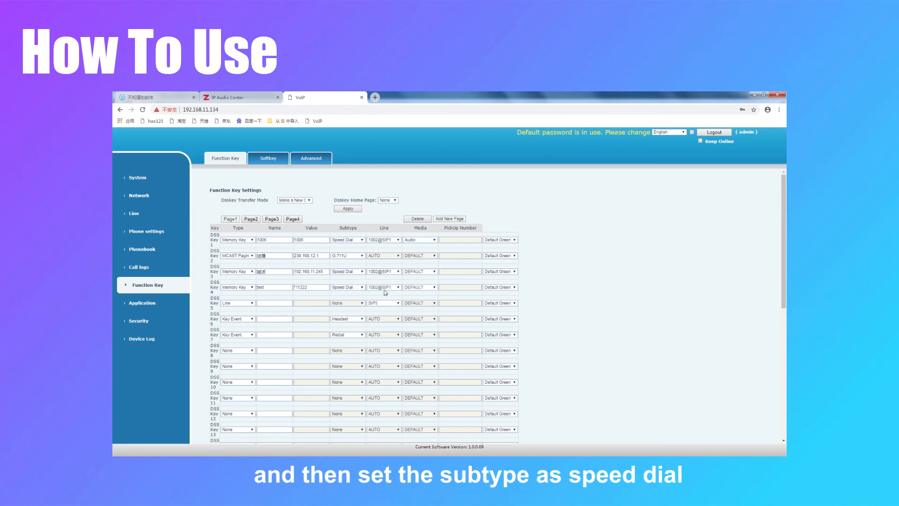
left_click(398, 286)
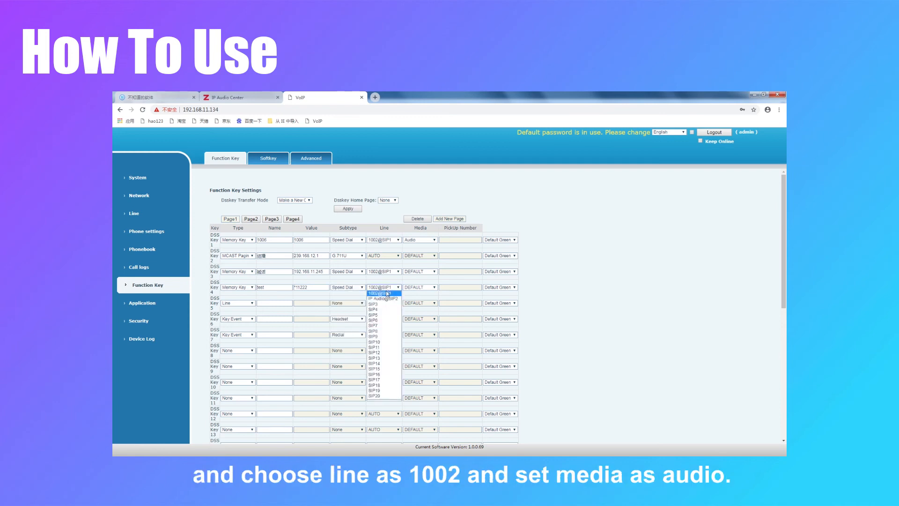
left_click(383, 292)
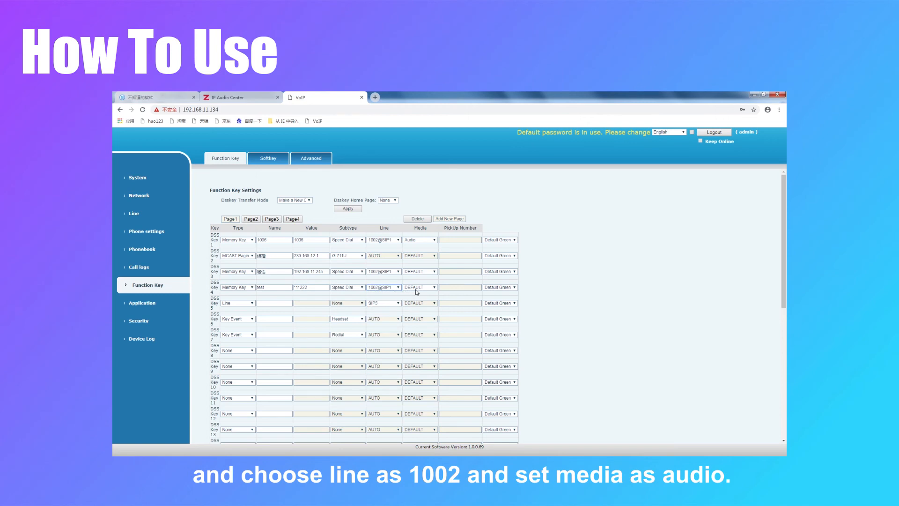
left_click(418, 287)
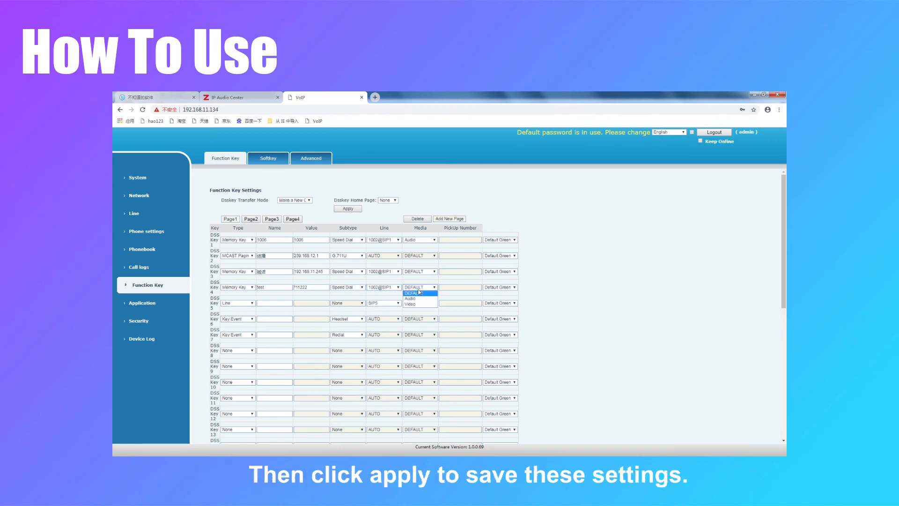
left_click(409, 297)
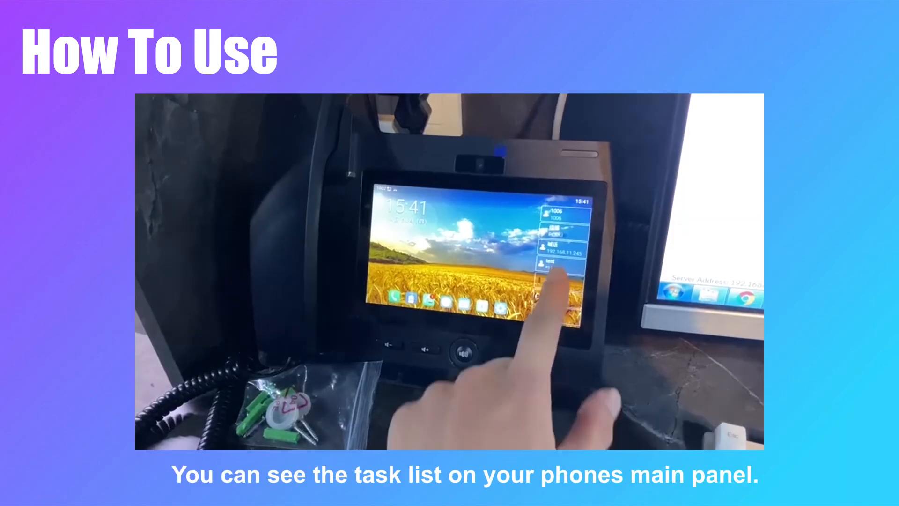
Tap the 'test' key so the phone dials *11222 and starts the alarm task
left_click(564, 270)
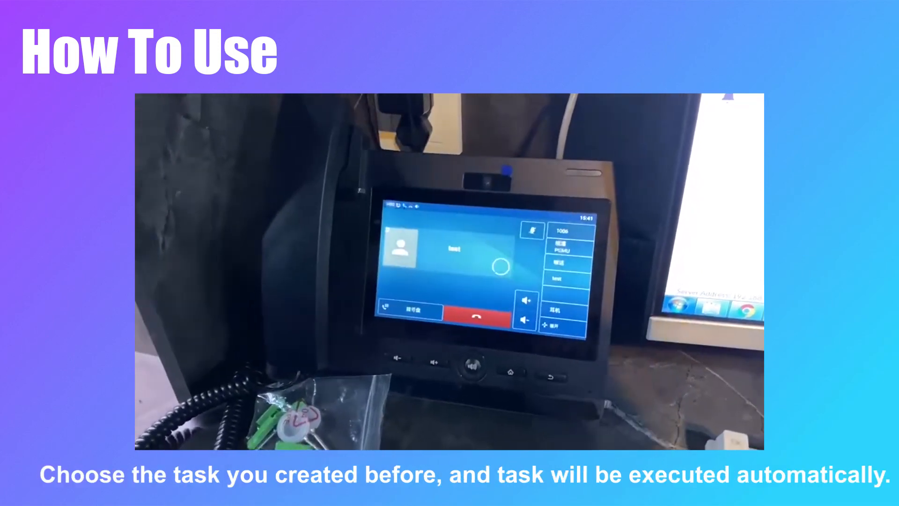